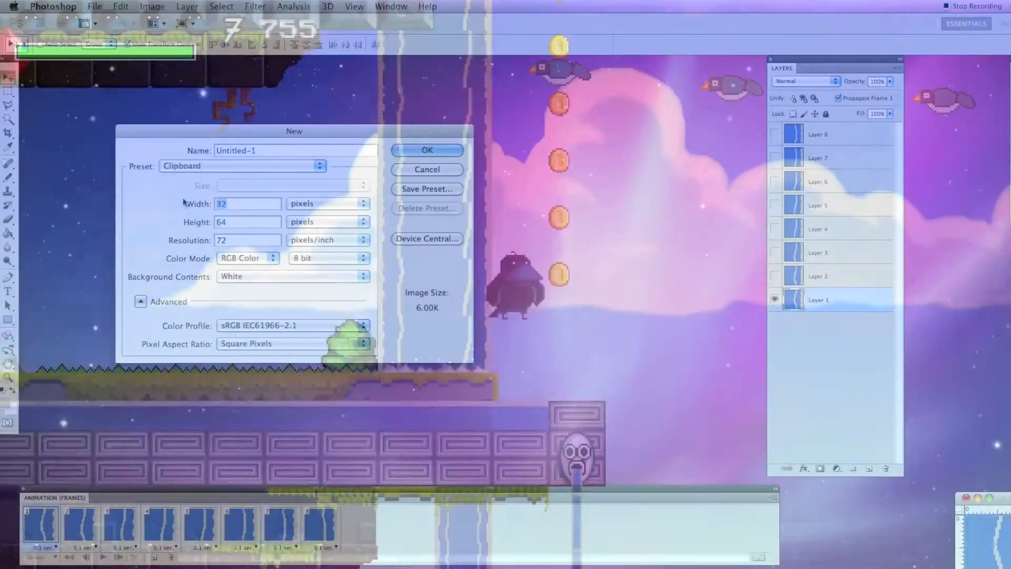
- Paint the light vertical ripple lines into the blue water tile with the Pencil tool
left_click(426, 150)
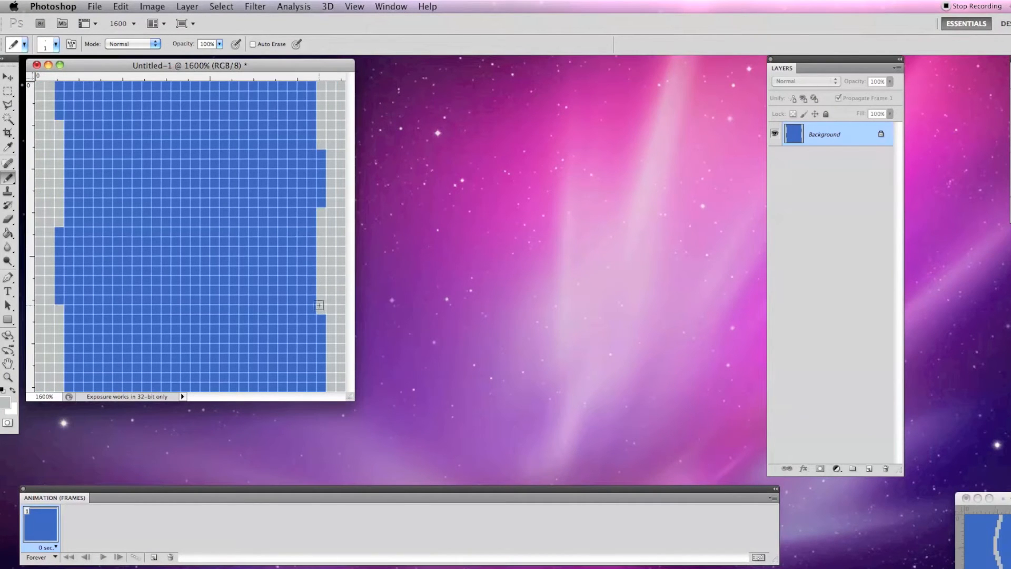
left_click_drag(97, 87, 97, 386)
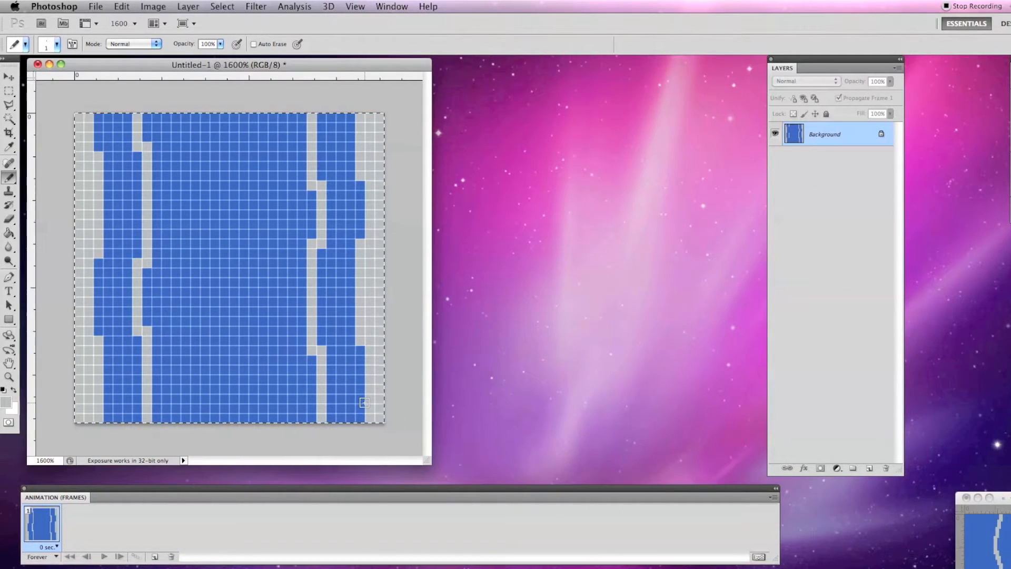
- Create a new square document via File > New to receive the water tile
left_click(94, 7)
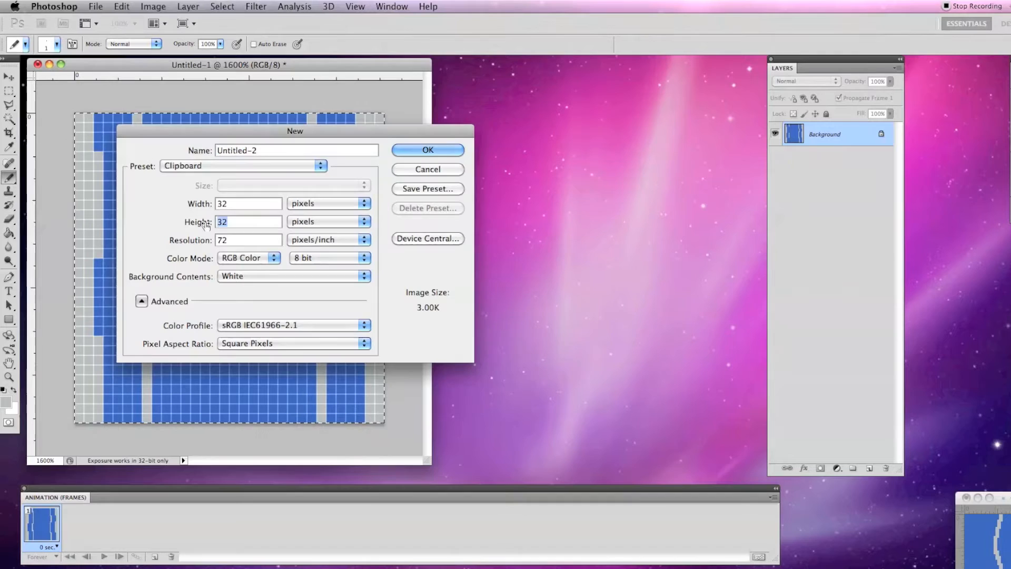
left_click(426, 149)
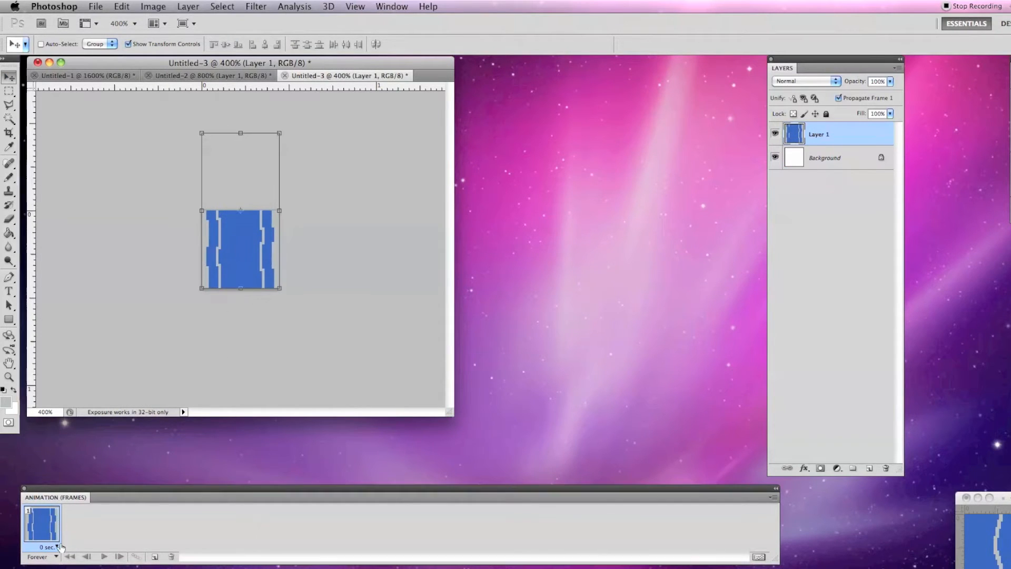
- Add animation frames from the panel menu and delete the extra tenth, leaving nine 0.1-second frames
left_click(772, 496)
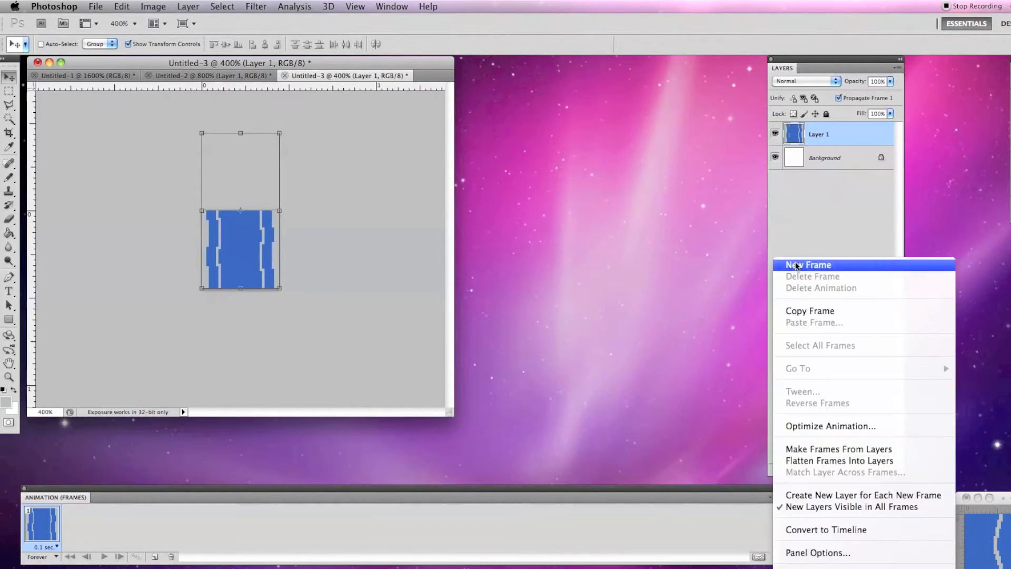
left_click(807, 264)
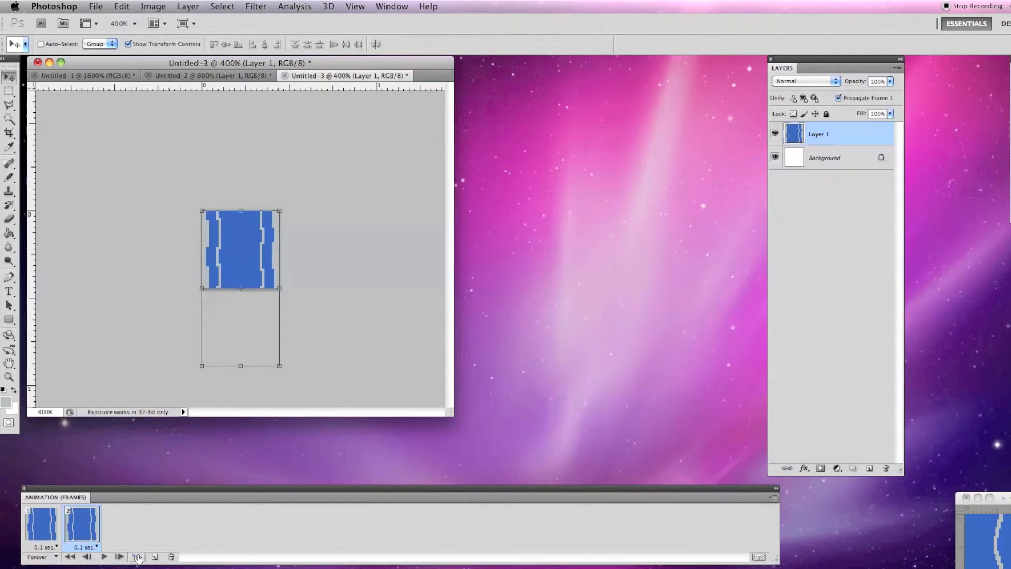
left_click(137, 556)
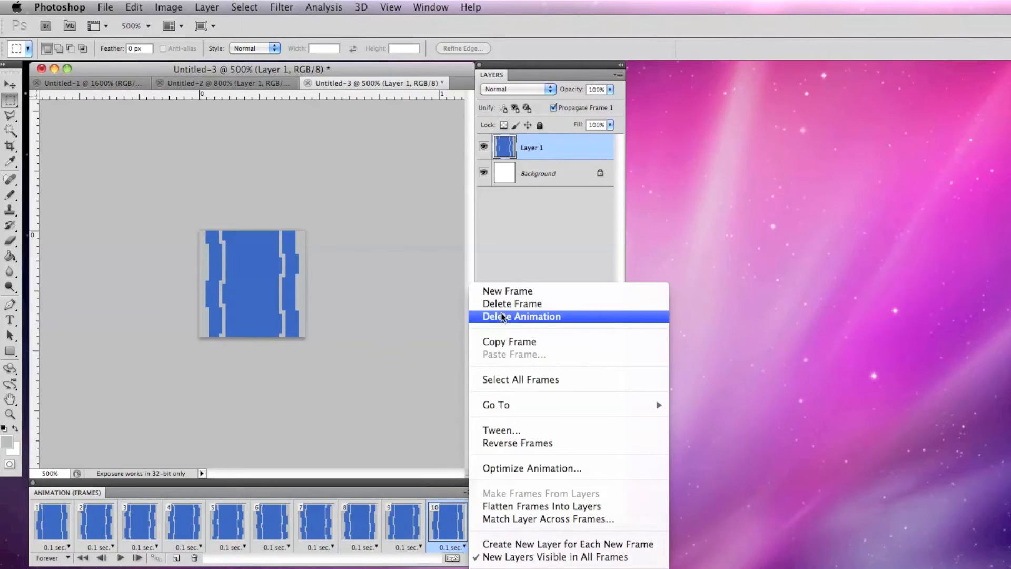
left_click(512, 303)
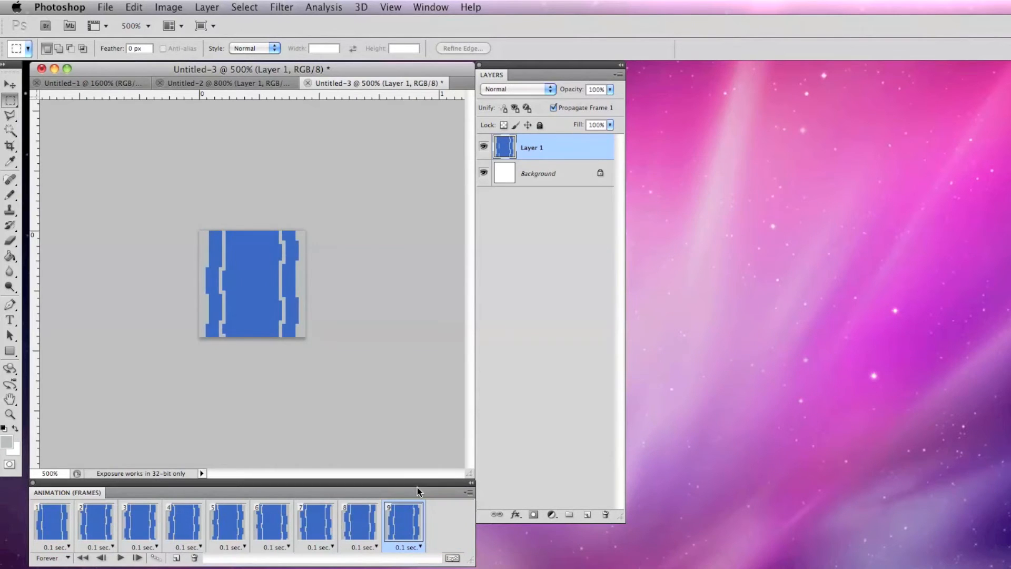